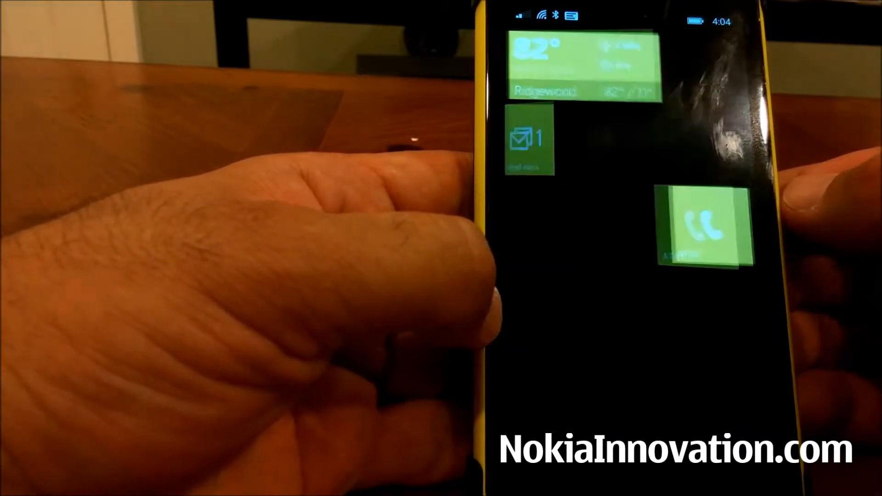
Step: Visit the call history, then open Messaging and the most recent thread, Julio's
{"action": "left_click", "coordinate": [705, 230]}
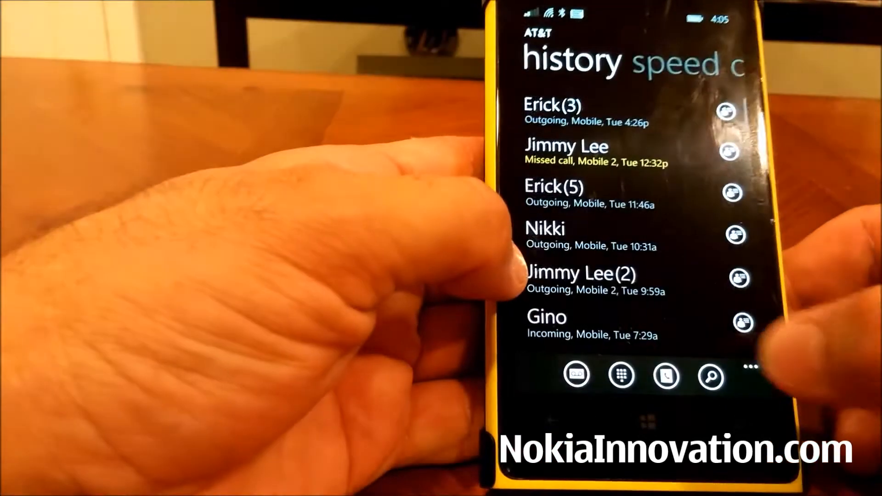
{"action": "left_click", "coordinate": [750, 368]}
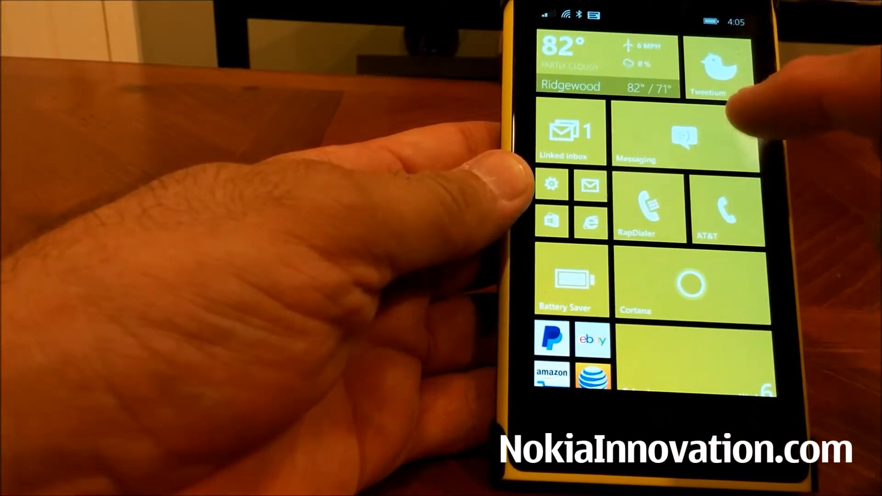
{"action": "left_click", "coordinate": [684, 135]}
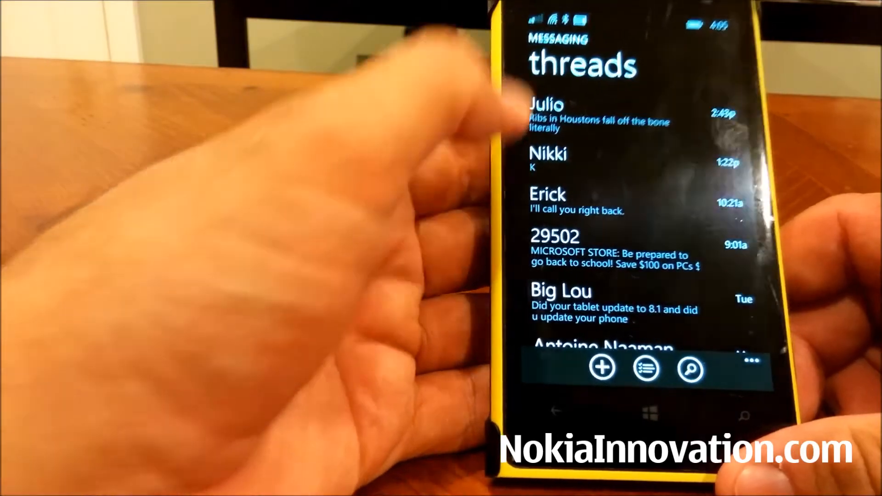
{"action": "left_click", "coordinate": [562, 116]}
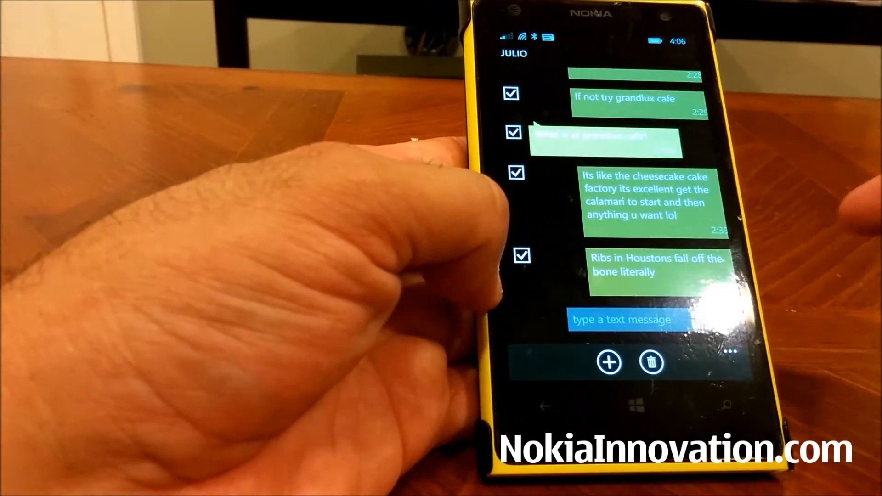
Step: Delete the four checked messages from Julio's thread and go back to the threads list
{"action": "left_click", "coordinate": [651, 363]}
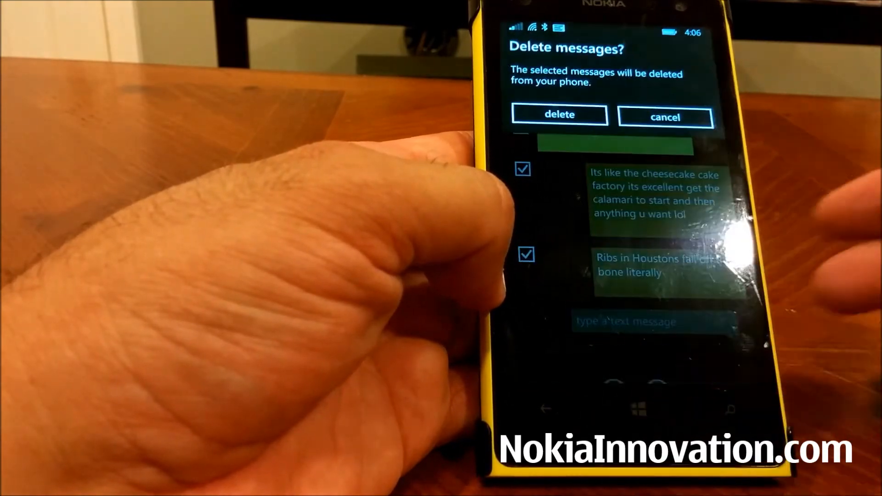
{"action": "left_click", "coordinate": [665, 117]}
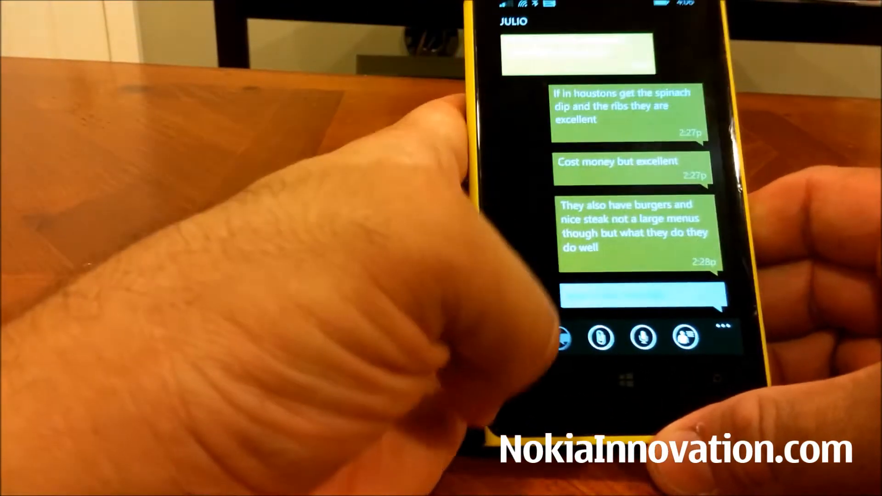
{"action": "left_click", "coordinate": [626, 389]}
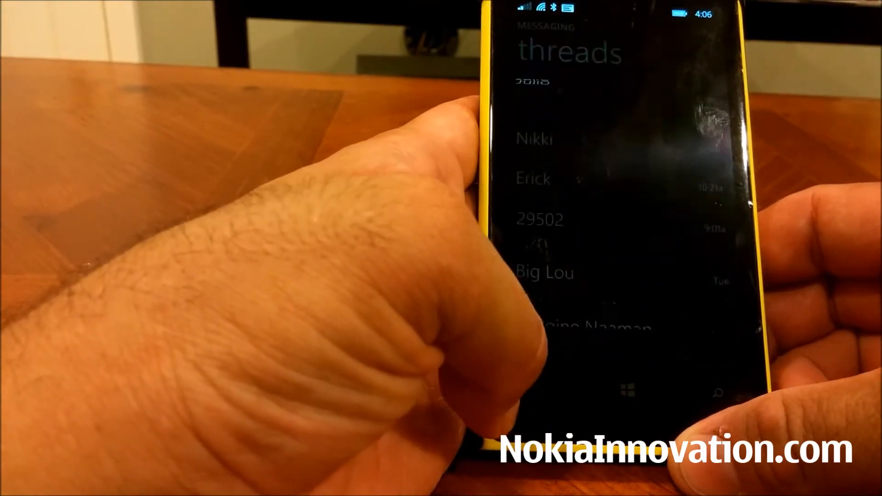